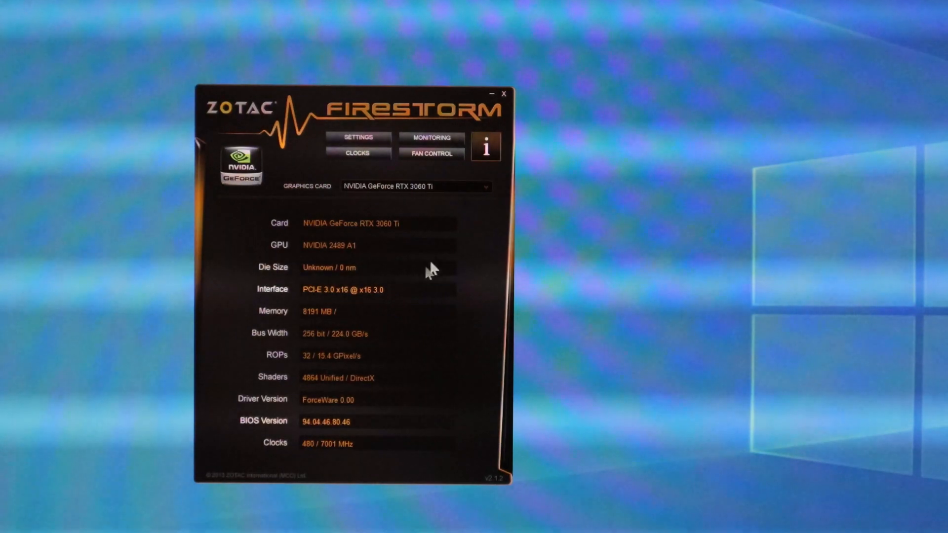
Show the Clocks settings: GPU clock 1410, memory 7001, power limit 100, temperature target 83
click(358, 153)
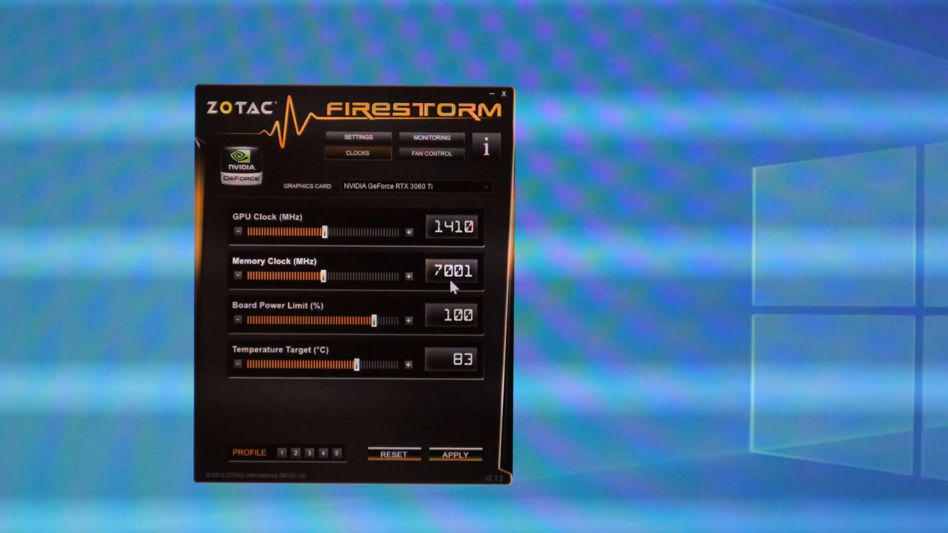